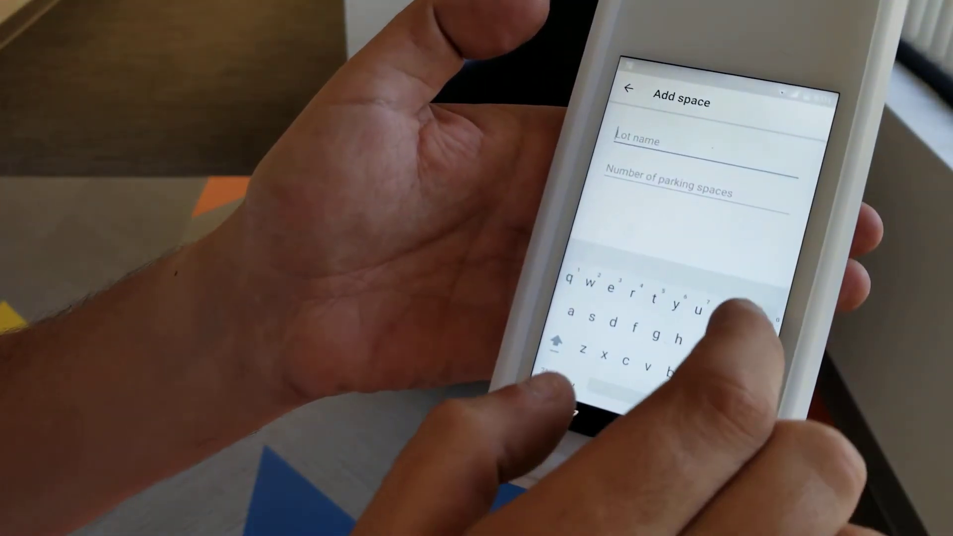
Name the new lot 'lot n' and save it with 25 parking places.
text(lot)
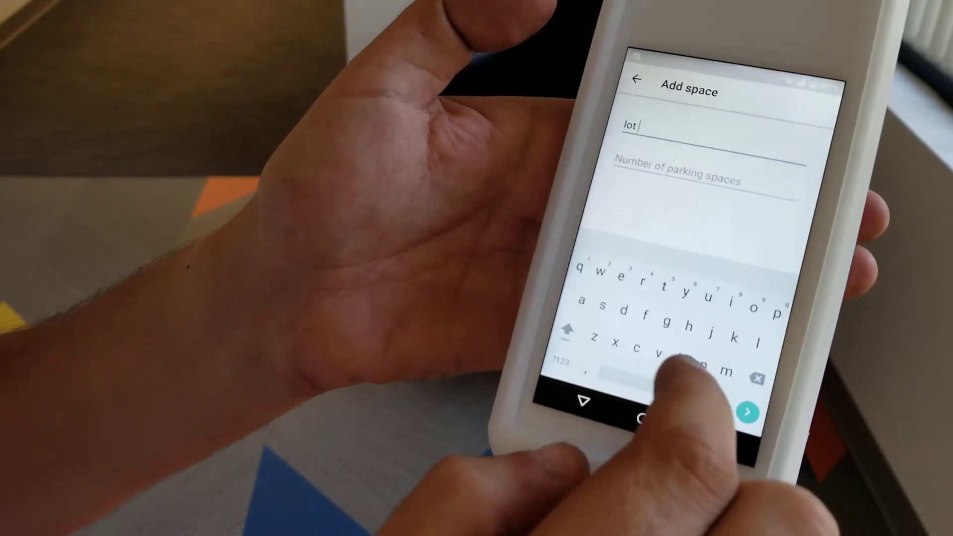
text(n)
click(708, 175)
text(25)
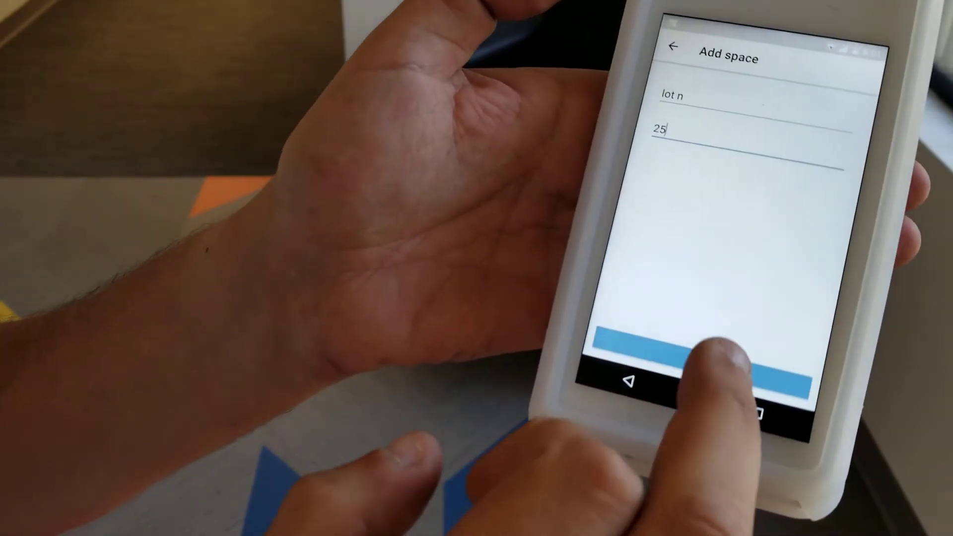
click(699, 348)
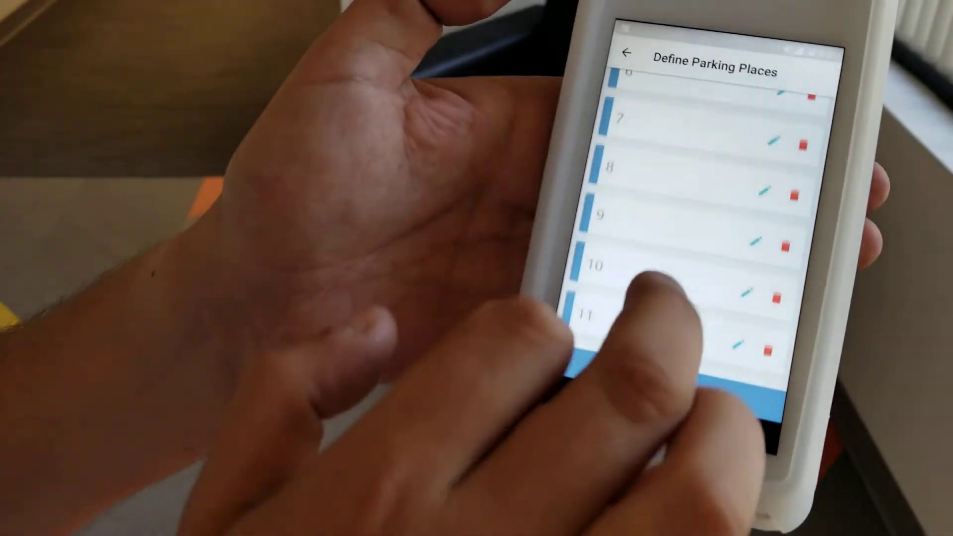
Review the generated parking places down to place 25, dismissing its name prompt.
scroll(down, 3)
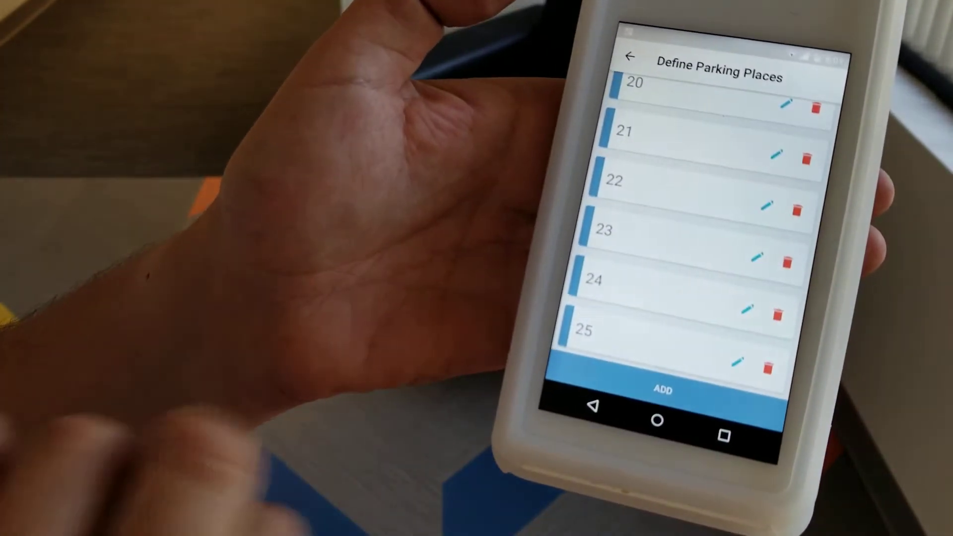
click(666, 390)
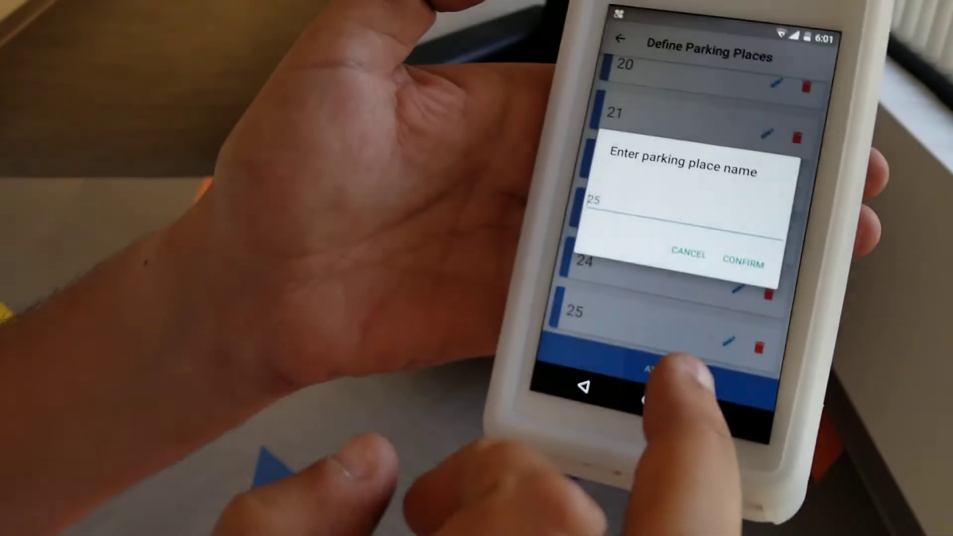
click(743, 256)
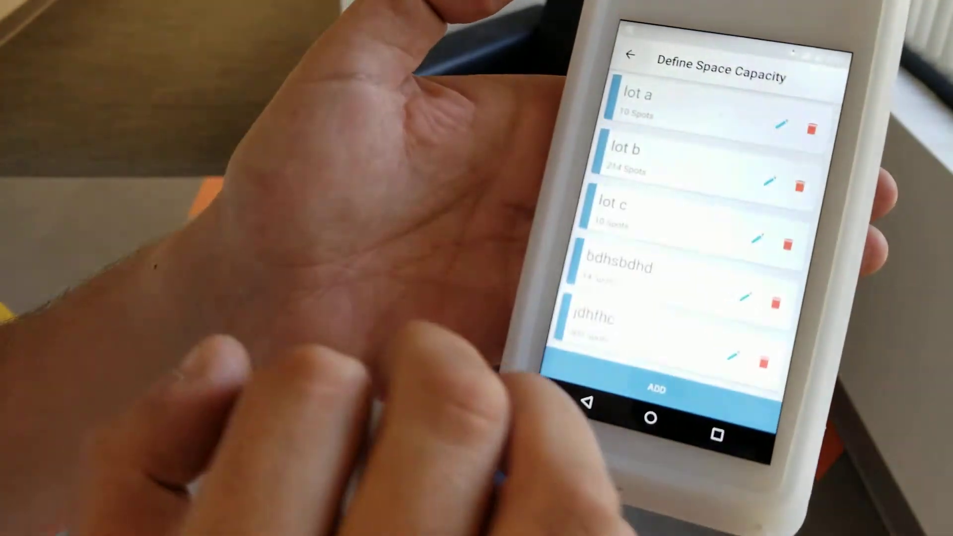
Add key storage 'box c' with 25 keys, then return to the Valet Parking home screen.
click(632, 54)
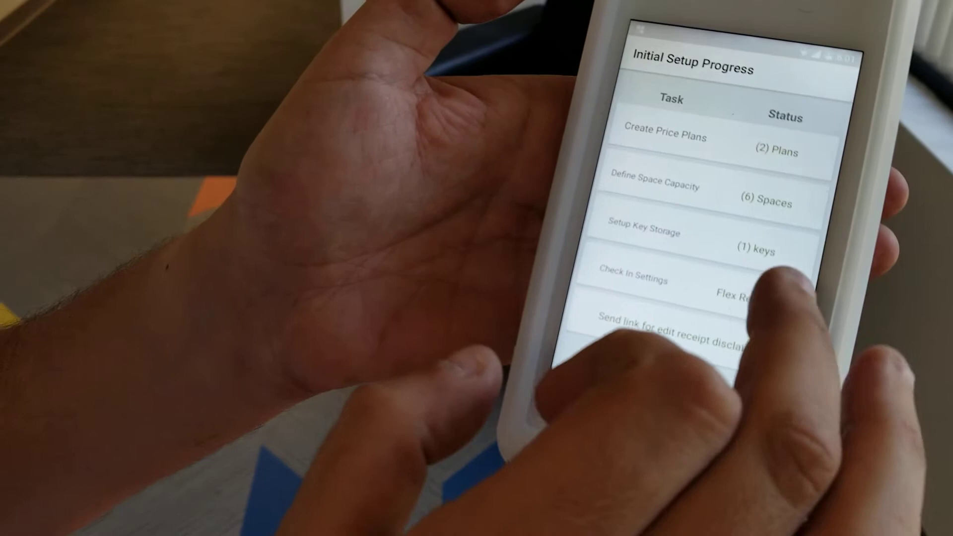
click(643, 237)
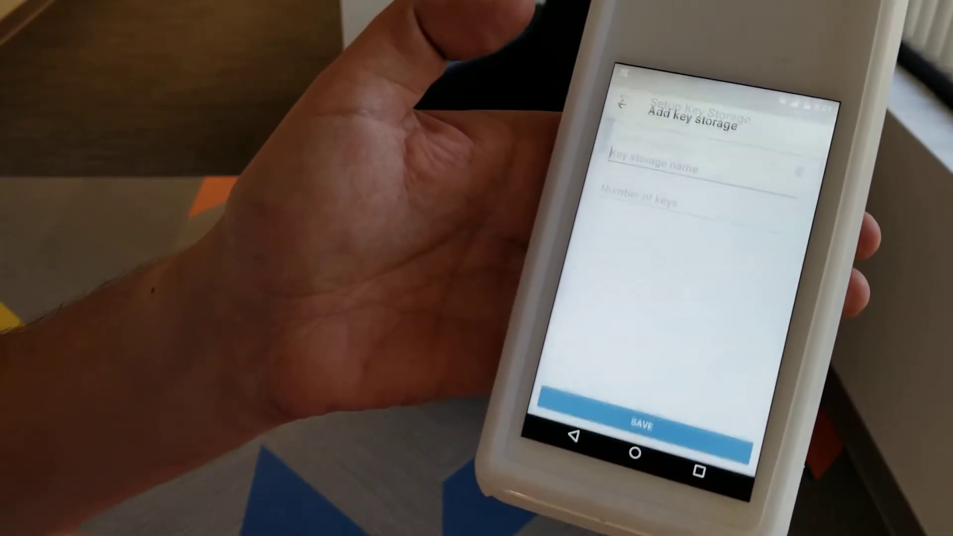
click(669, 160)
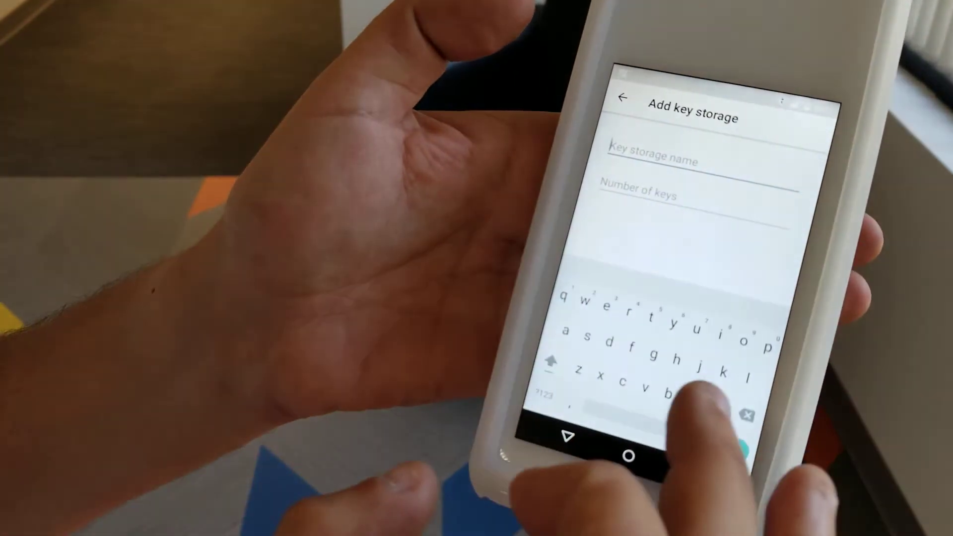
text(box c)
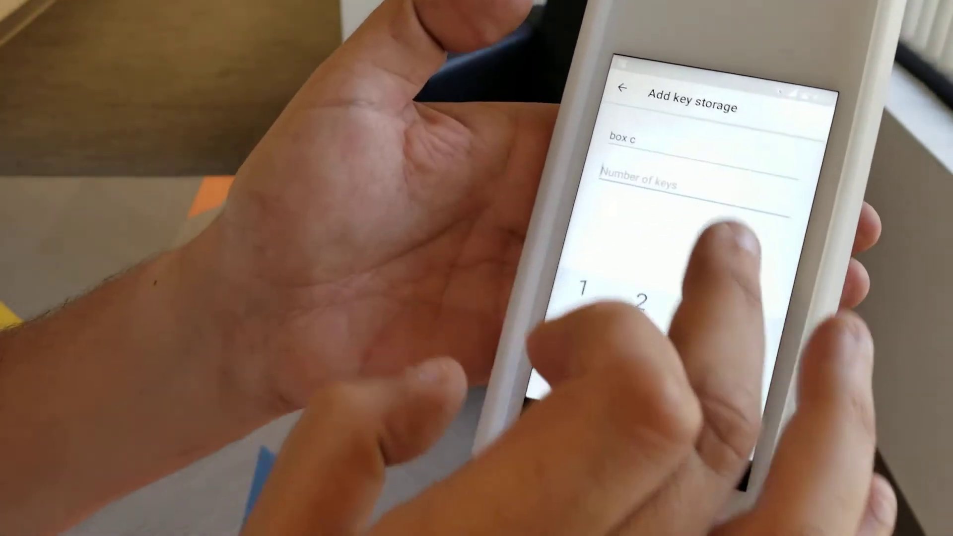
text(25)
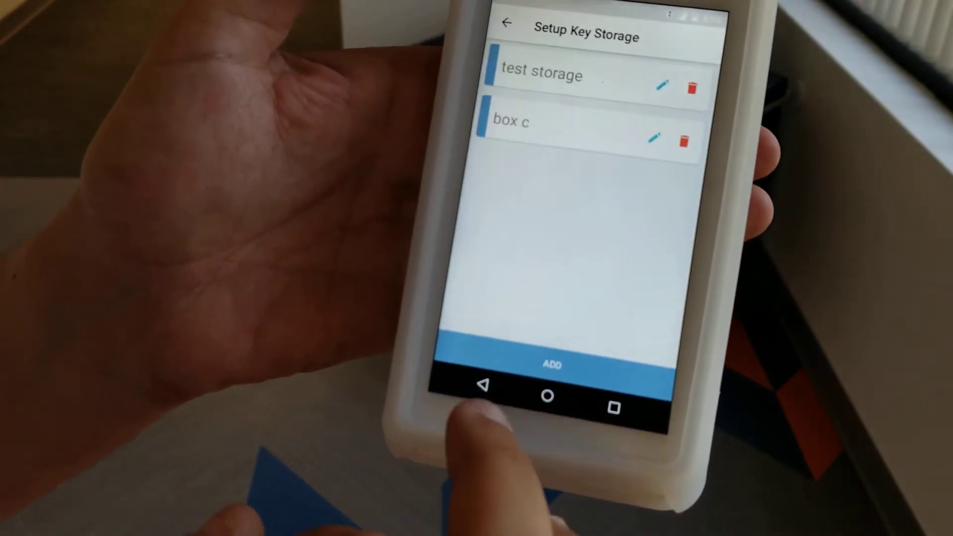
click(504, 24)
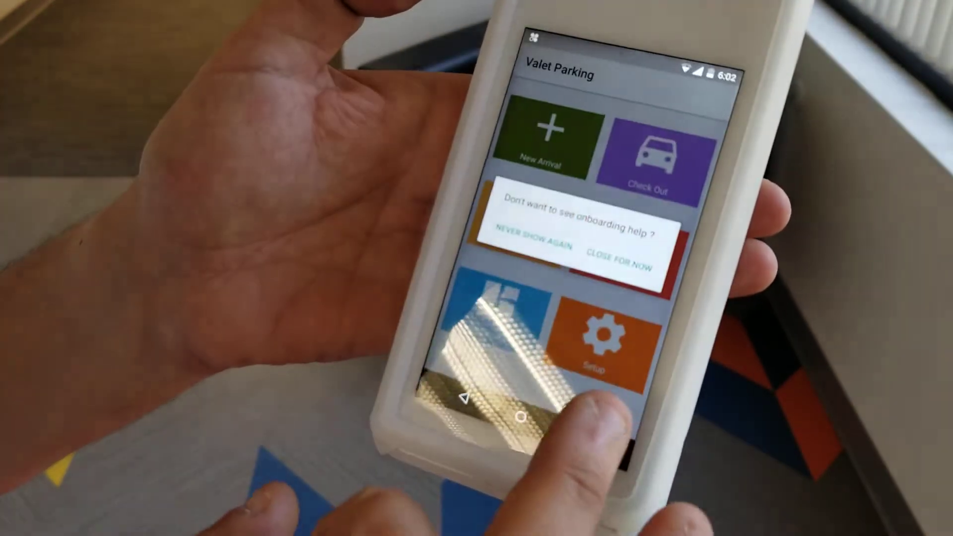
Close the onboarding help dialog with 'Close for now'.
click(621, 257)
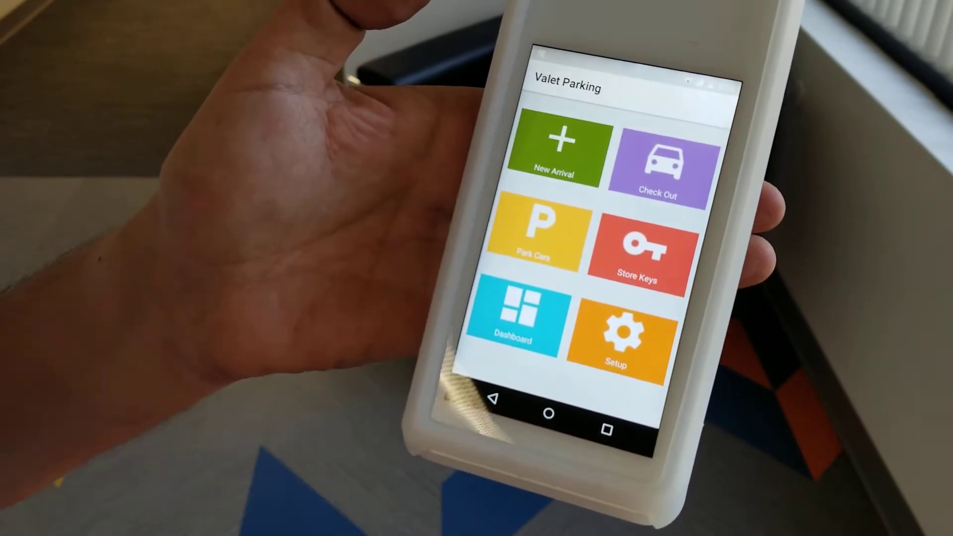
click(553, 155)
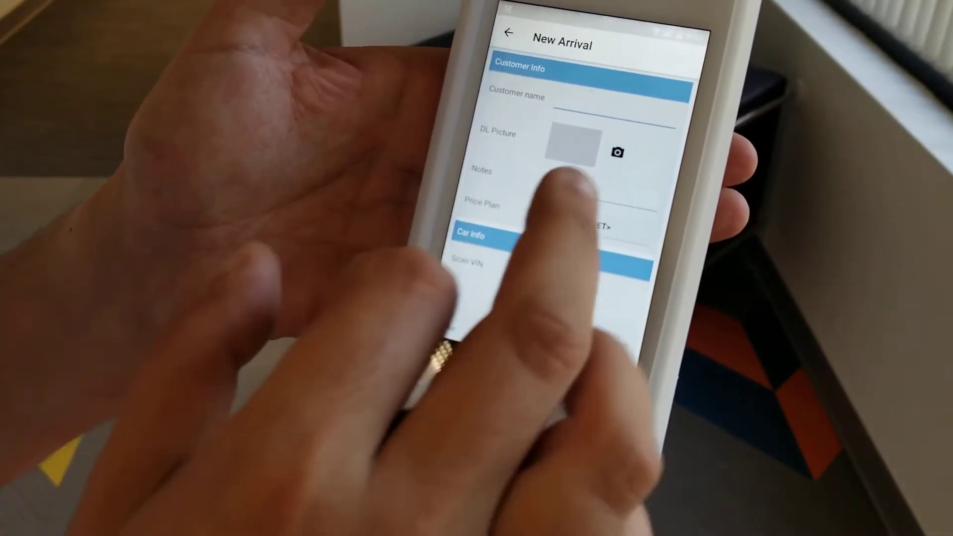
scroll(down, 3)
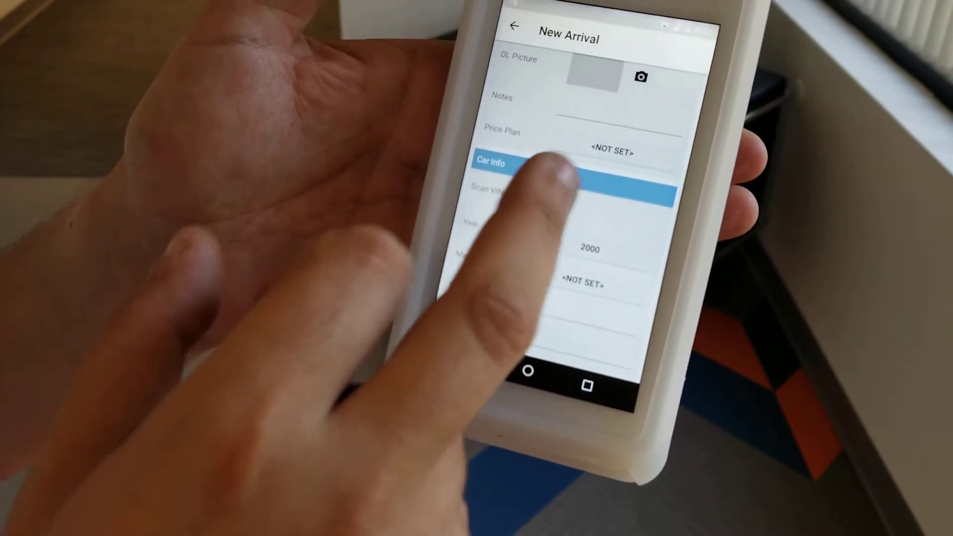
click(610, 151)
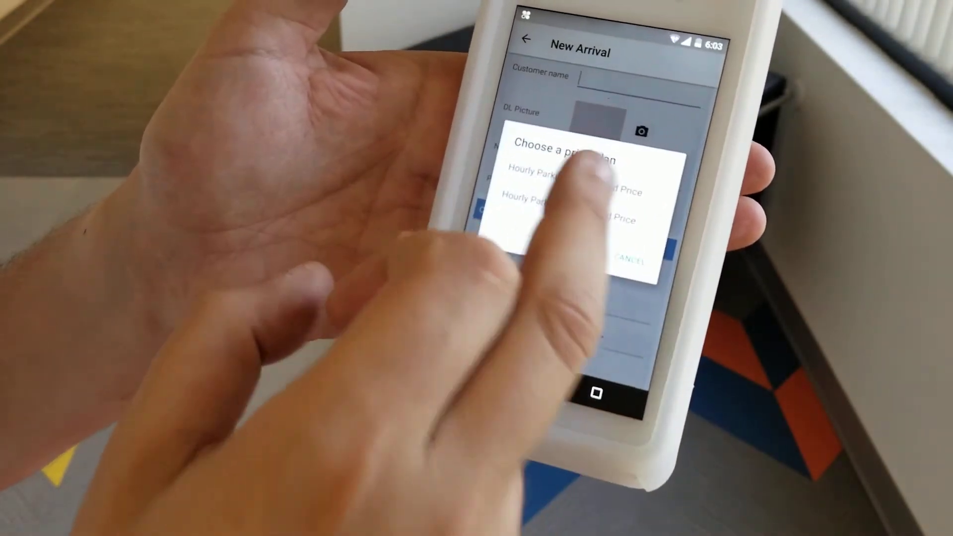
click(541, 176)
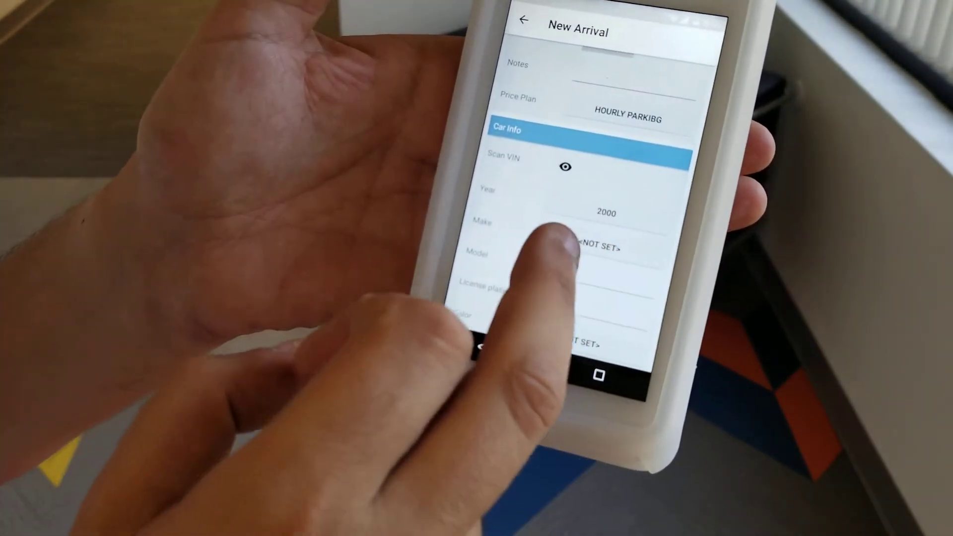
scroll(down, 3)
text(gd43g)
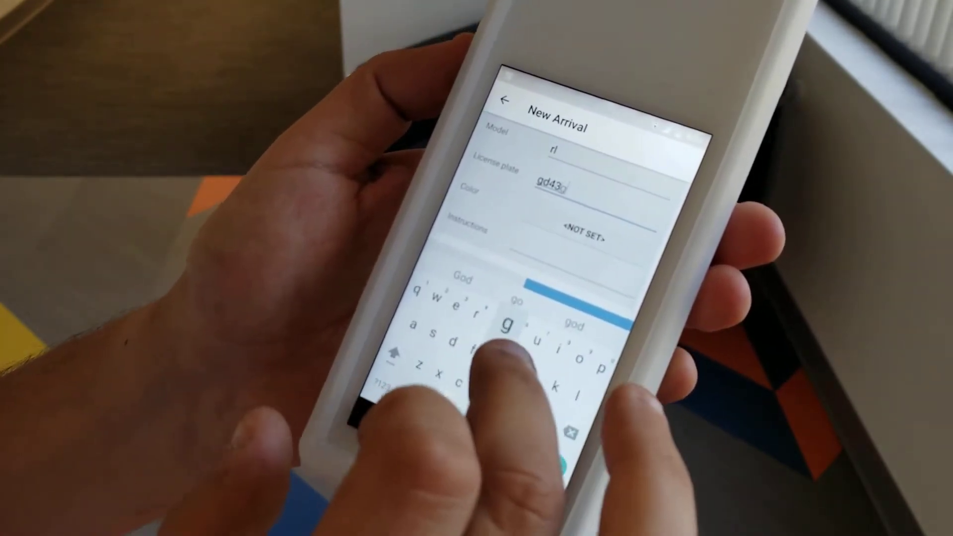
text(h)
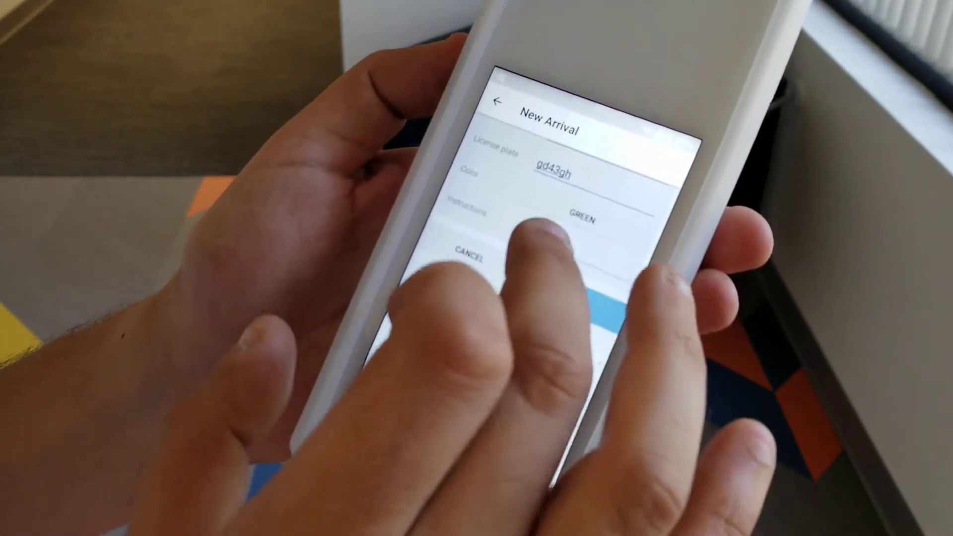
text(ohsog)
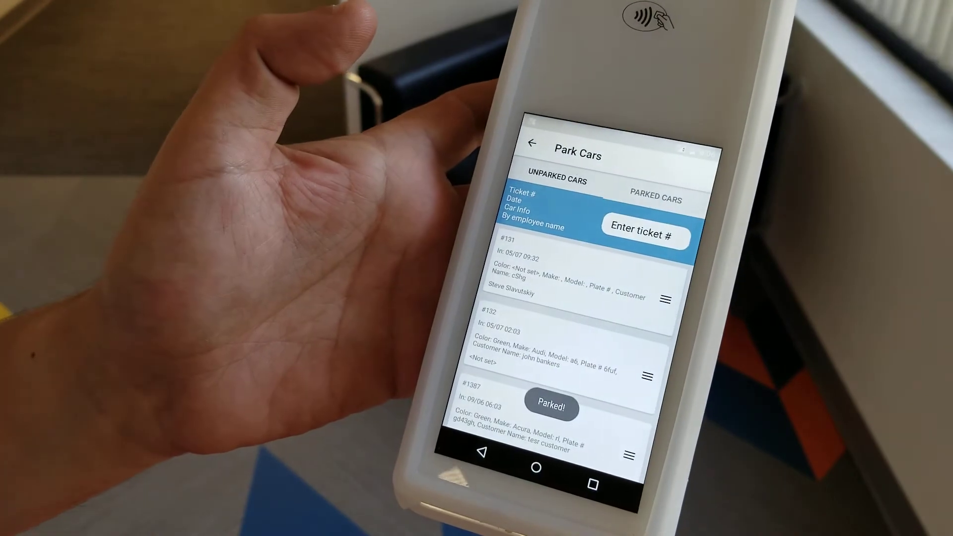
From the home screen, store the keys for ticket #1251 via Store Keys.
click(533, 143)
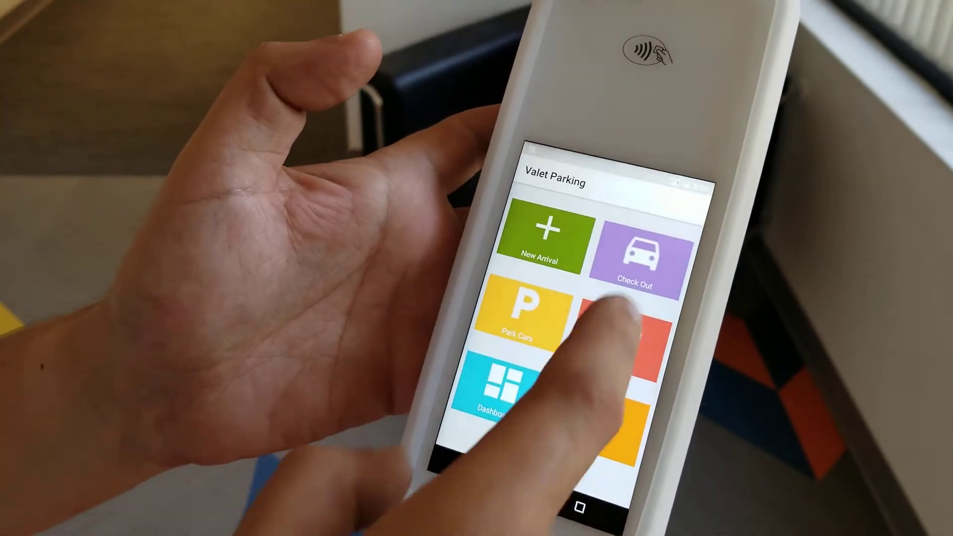
click(633, 328)
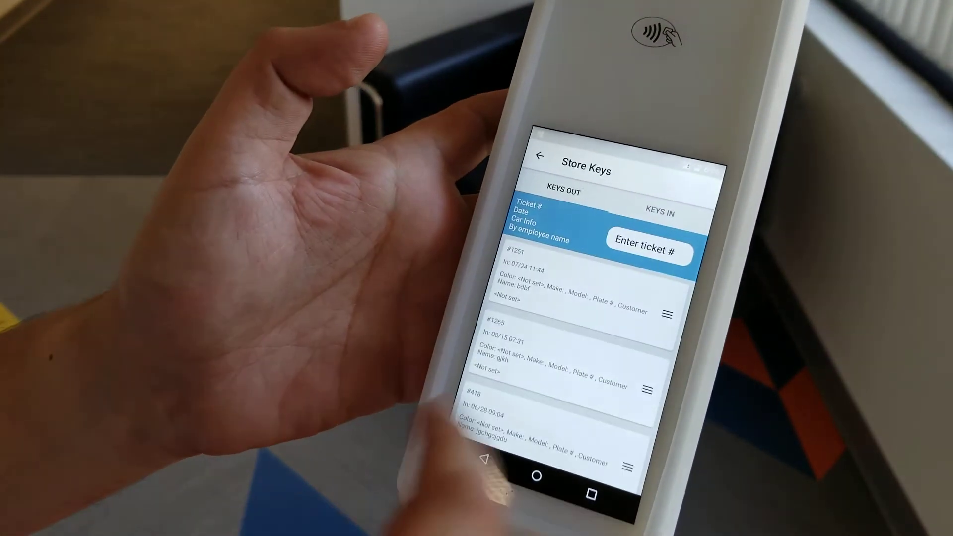
click(670, 315)
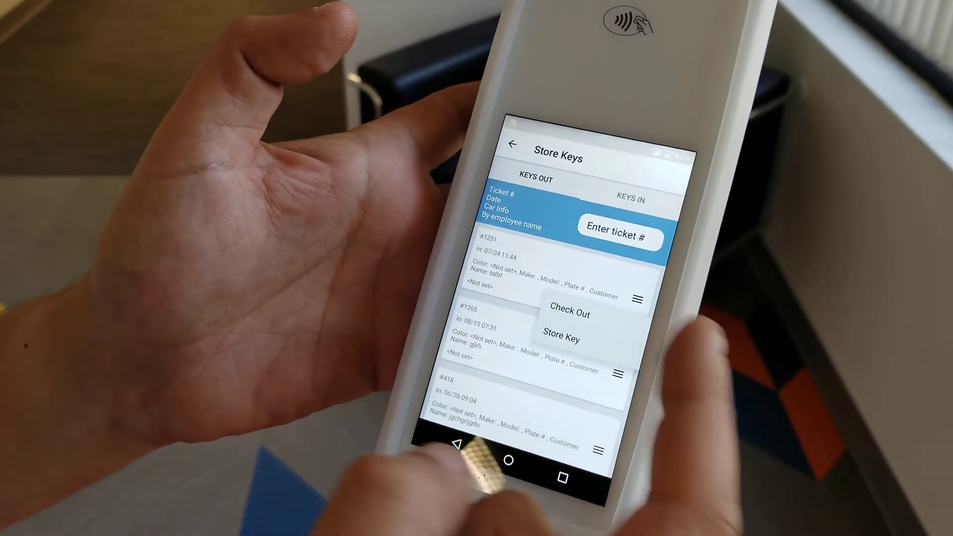
click(561, 340)
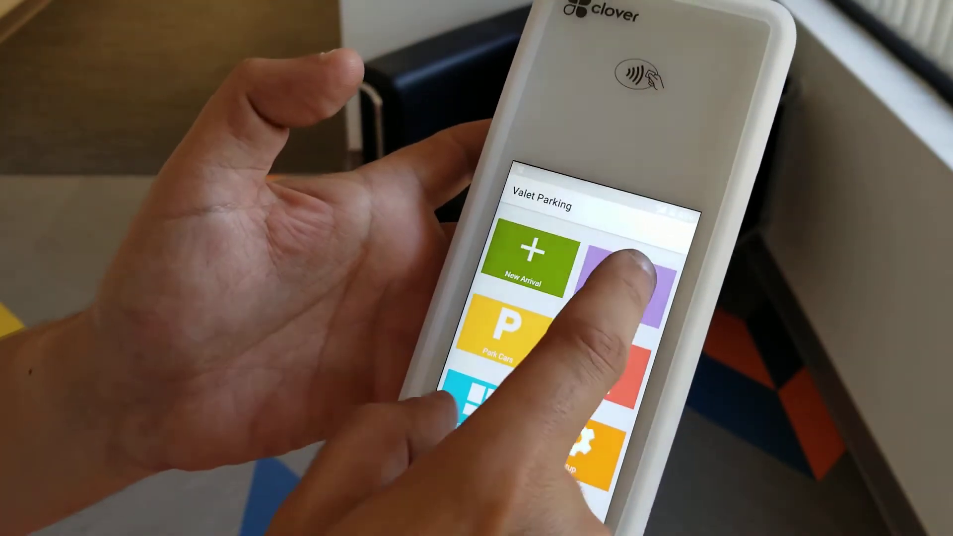
Check out ticket 506 and request its vehicle.
click(626, 286)
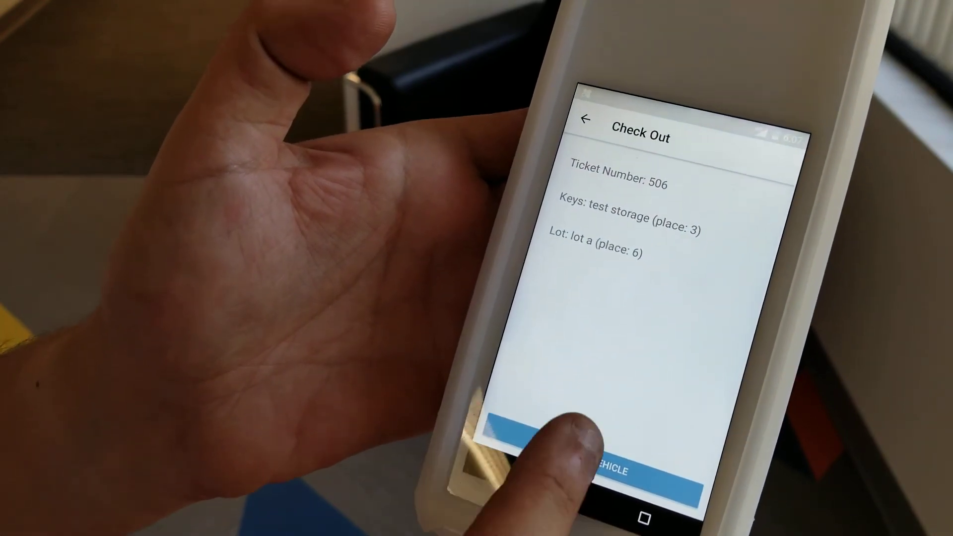
click(575, 474)
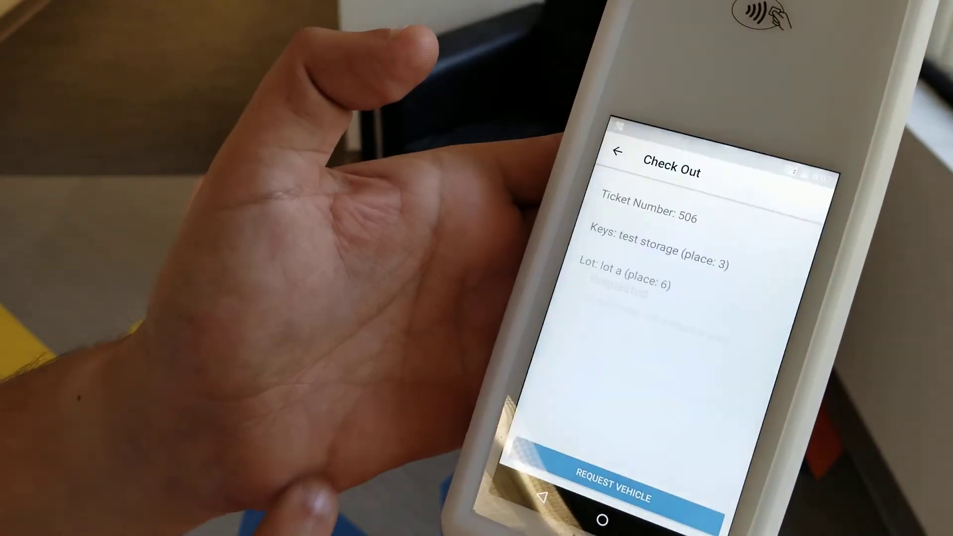